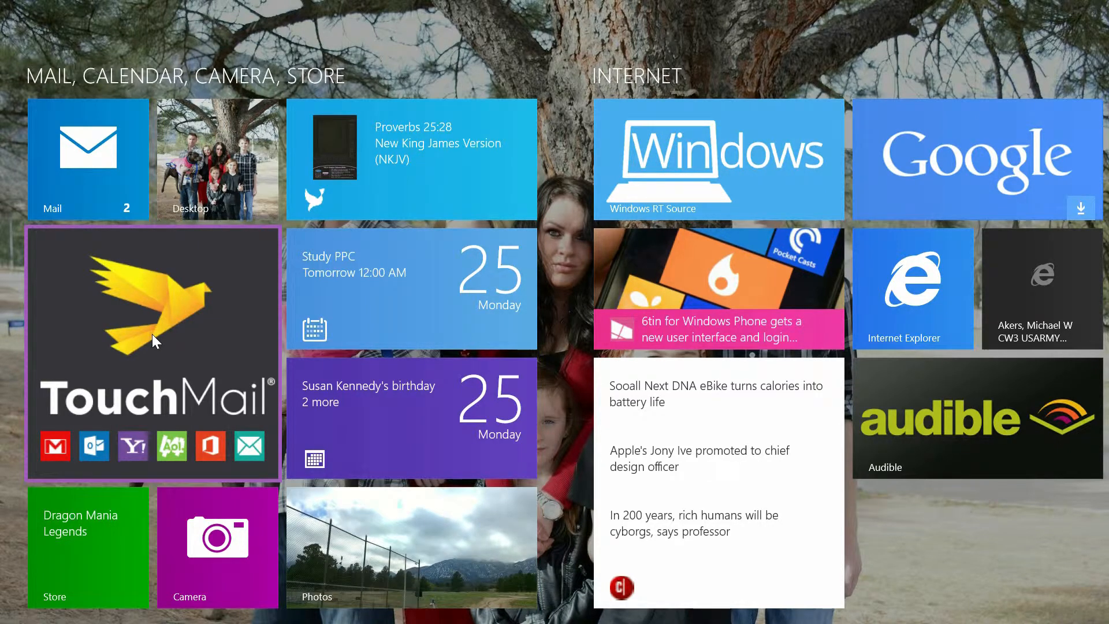
pyautogui.moveTo(127, 354)
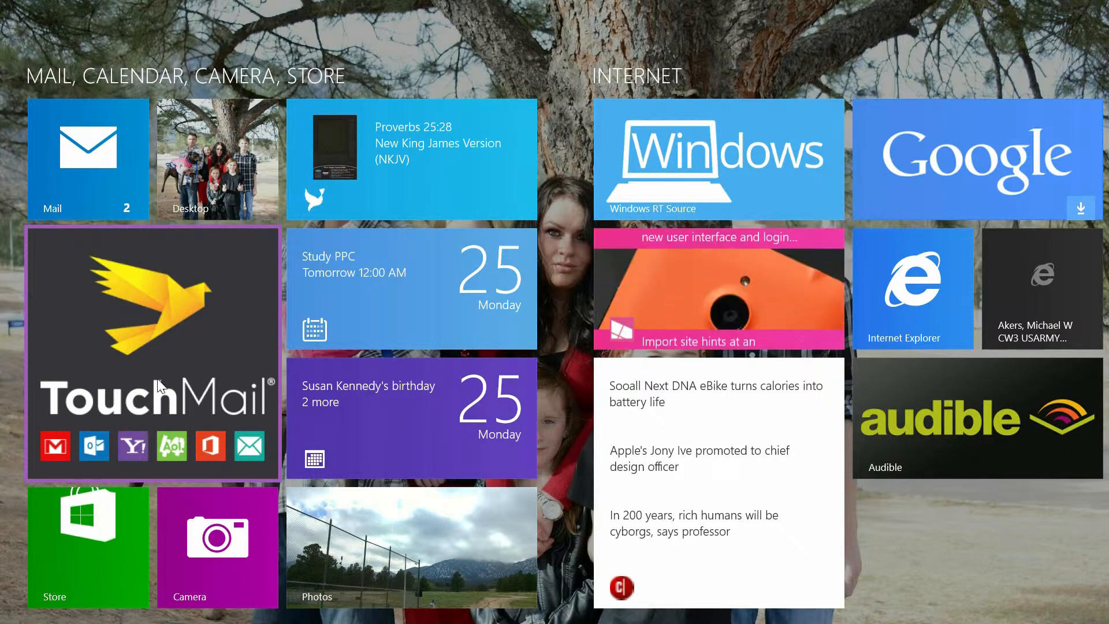
# Launch TouchMail from its Start screen tile to show the inbox of email tiles
pyautogui.click(153, 353)
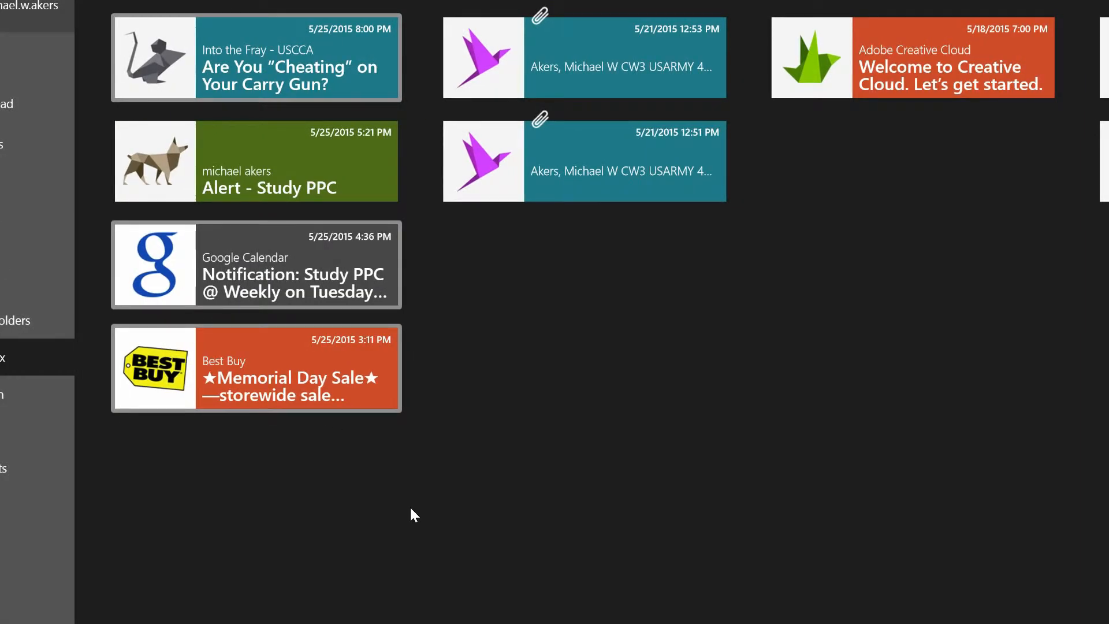
pyautogui.hscroll(3)
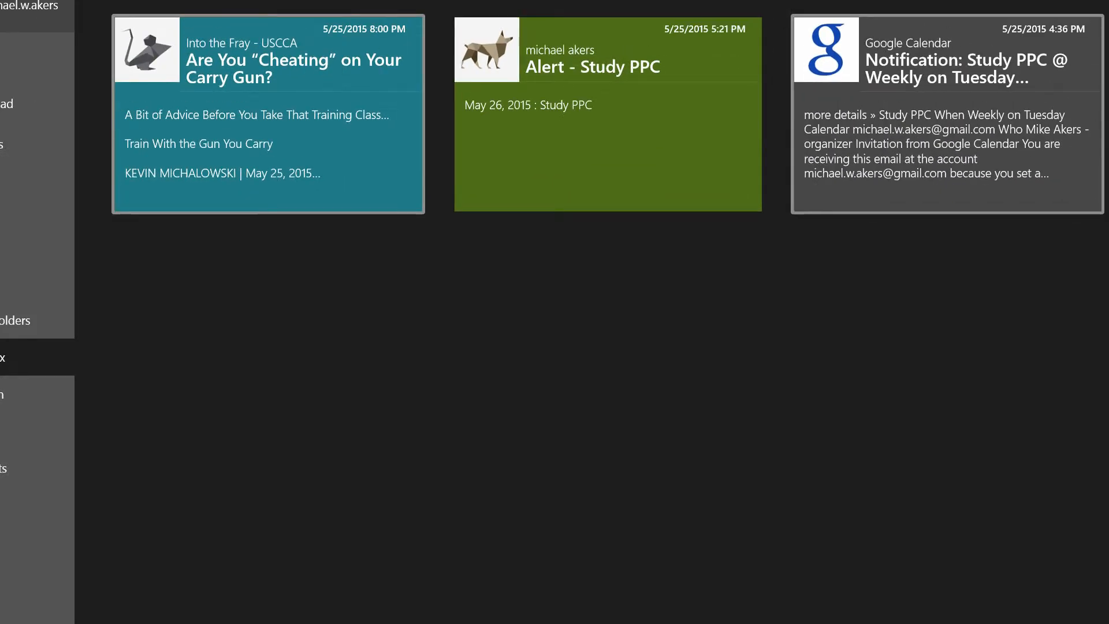
pyautogui.moveTo(300, 384)
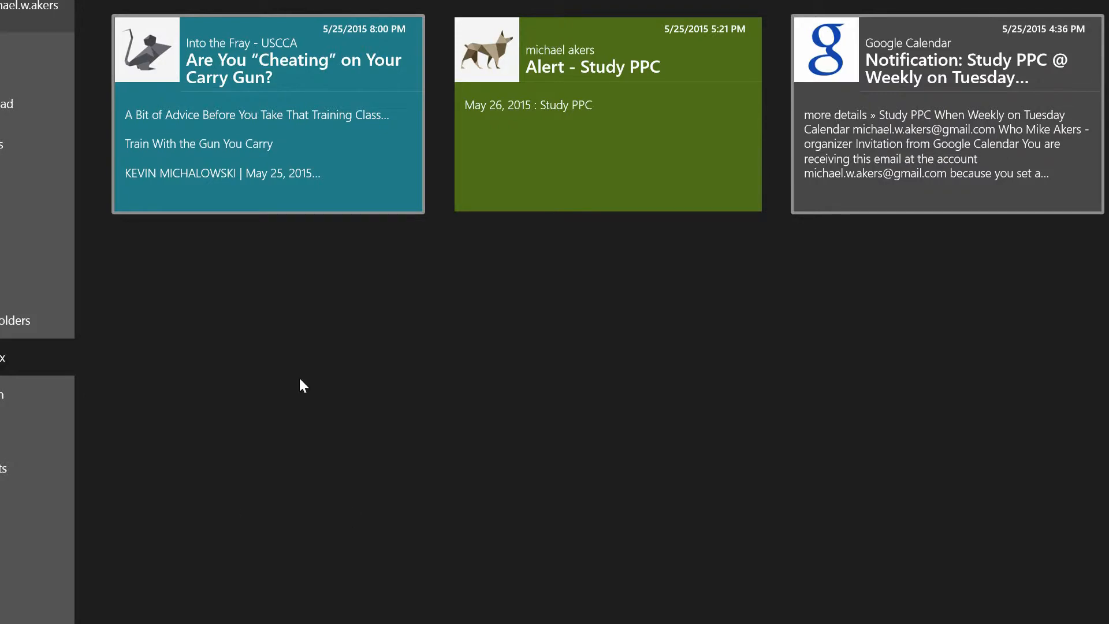
pyautogui.moveTo(664, 245)
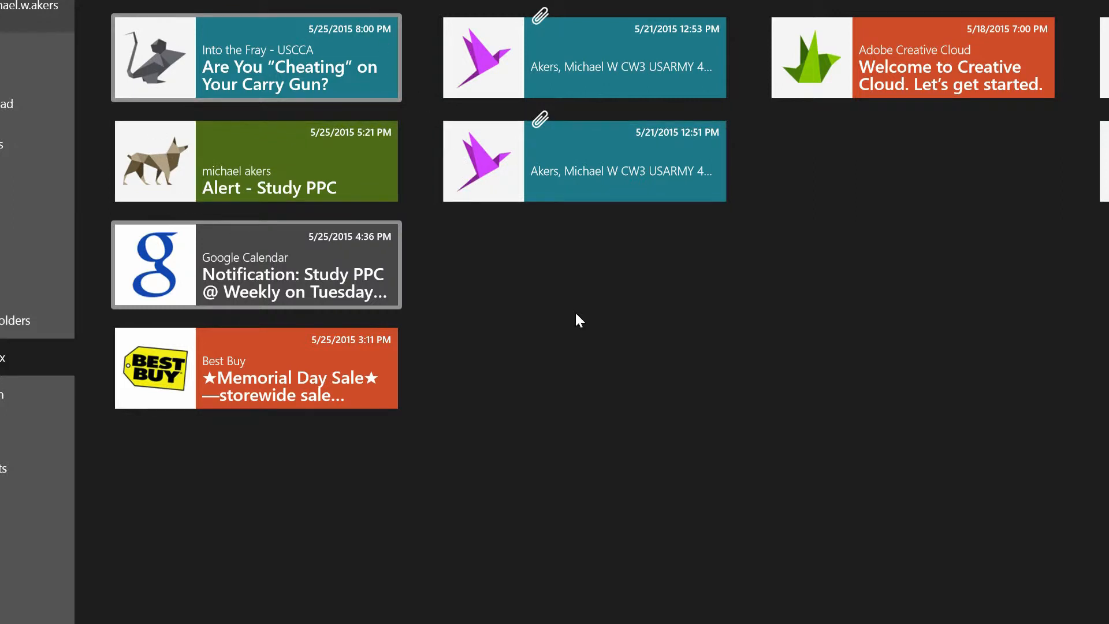
pyautogui.moveTo(507, 342)
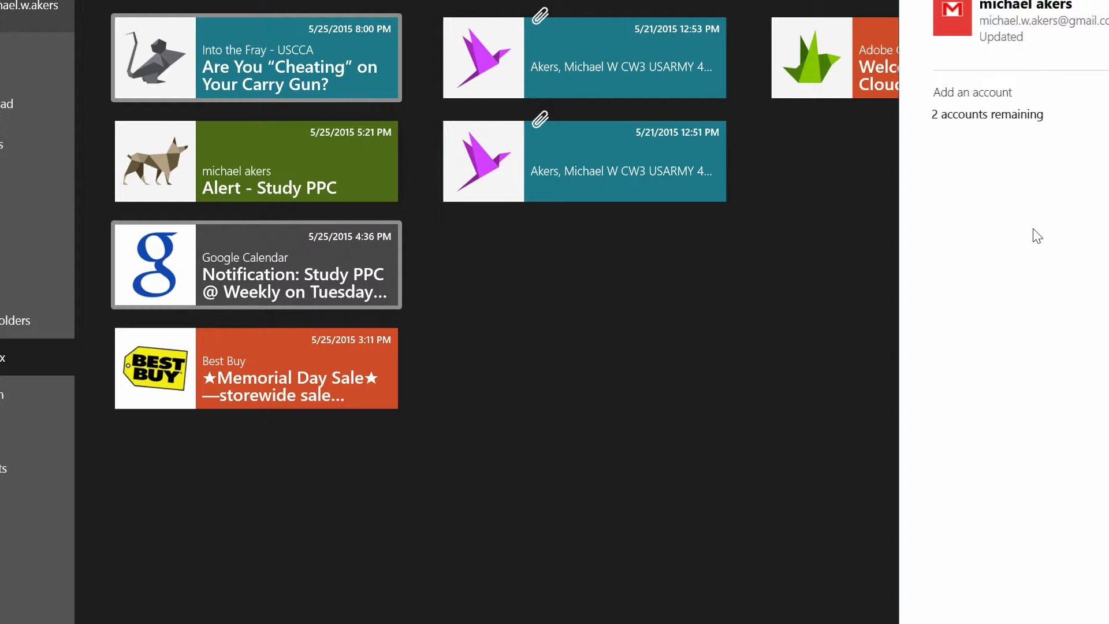
pyautogui.moveTo(883, 290)
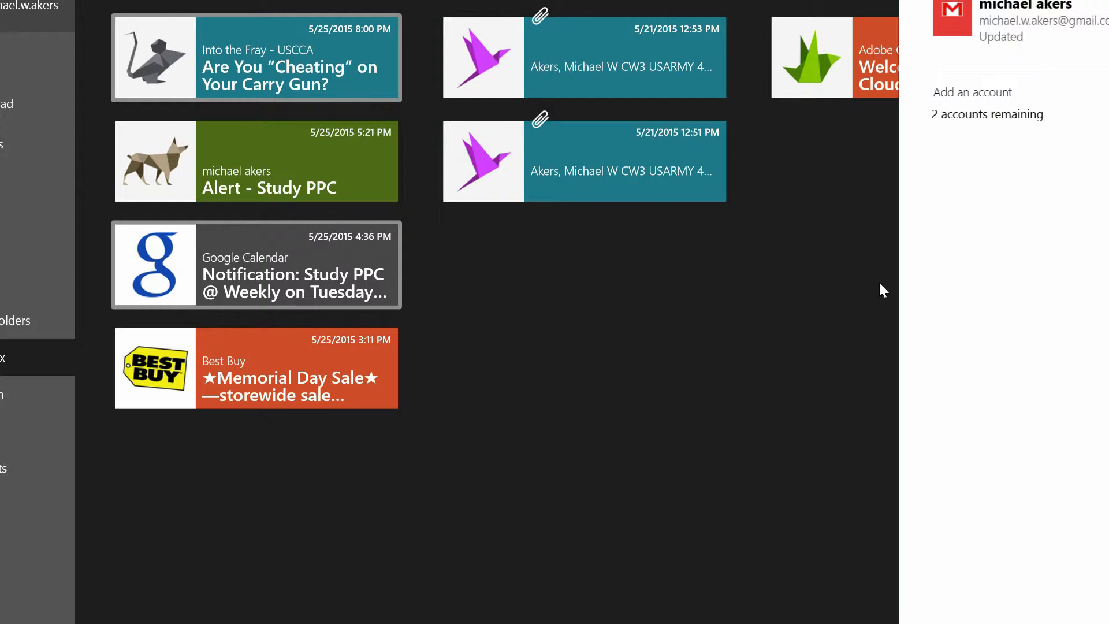
pyautogui.moveTo(587, 414)
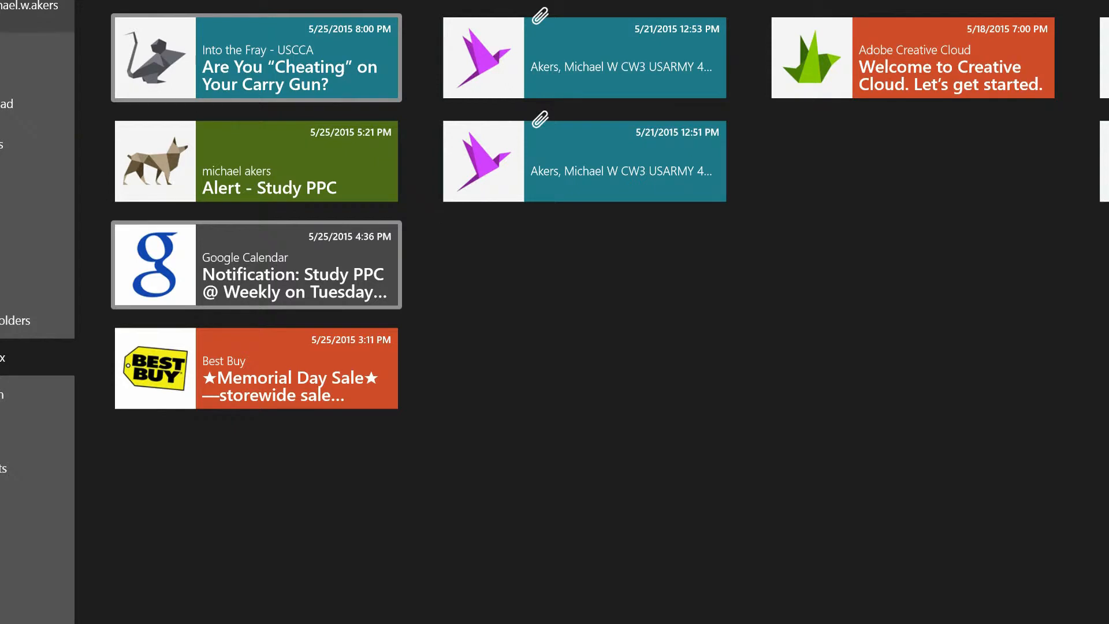
pyautogui.moveTo(490, 487)
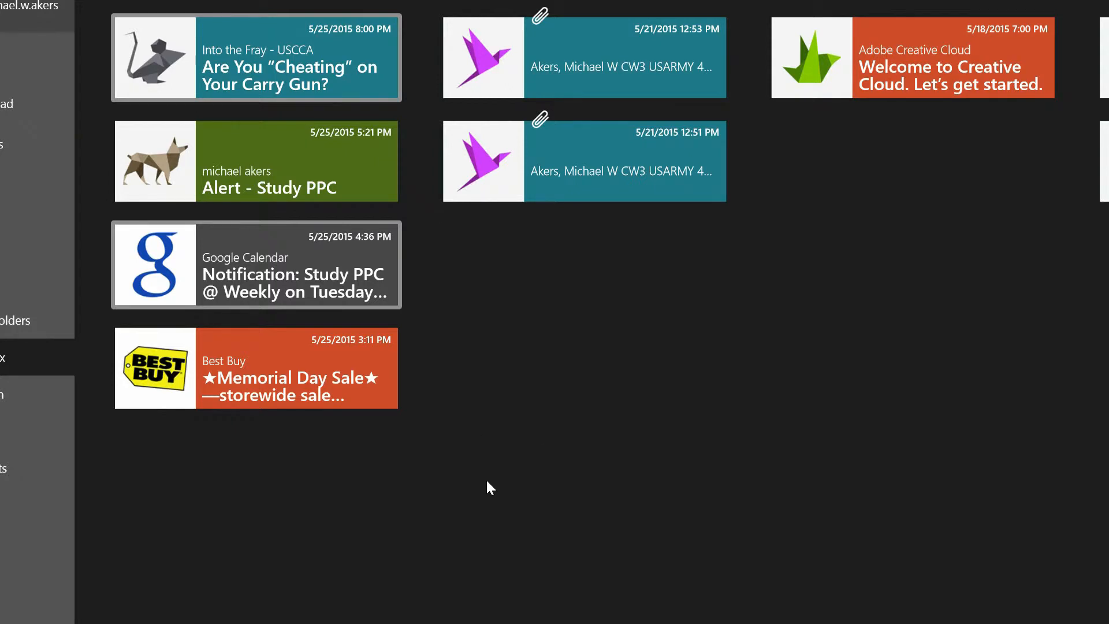
pyautogui.moveTo(597, 315)
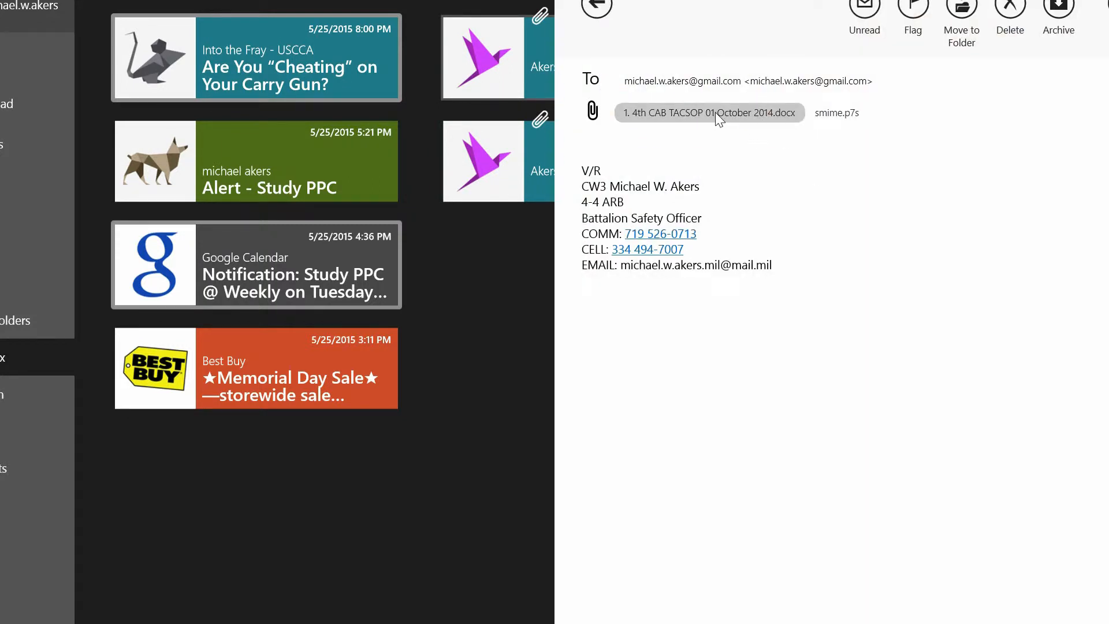
pyautogui.click(709, 114)
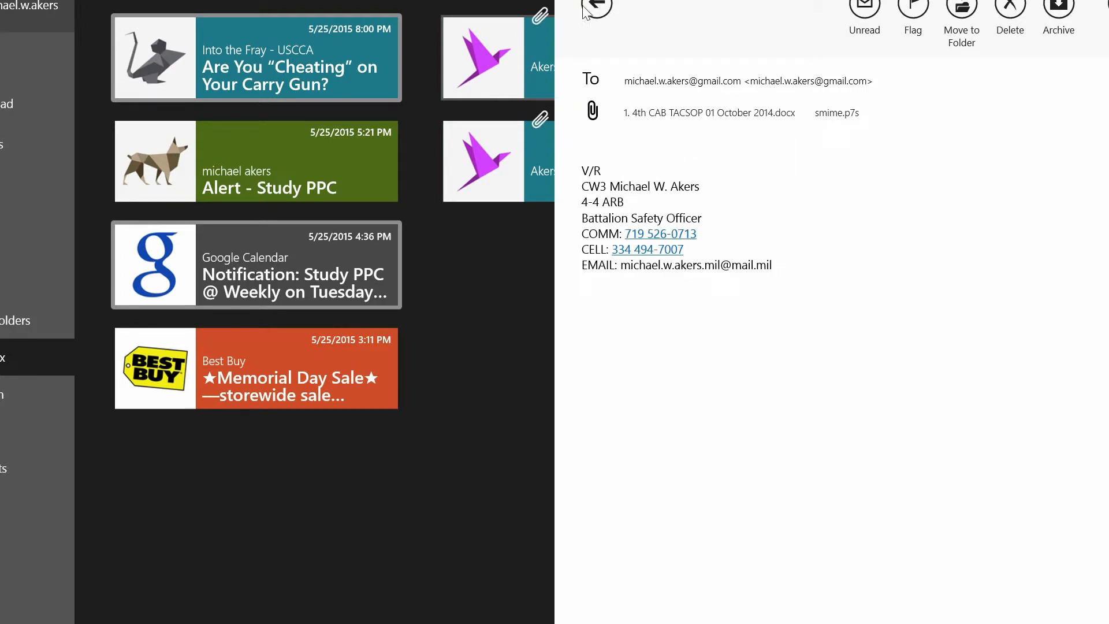
pyautogui.click(597, 9)
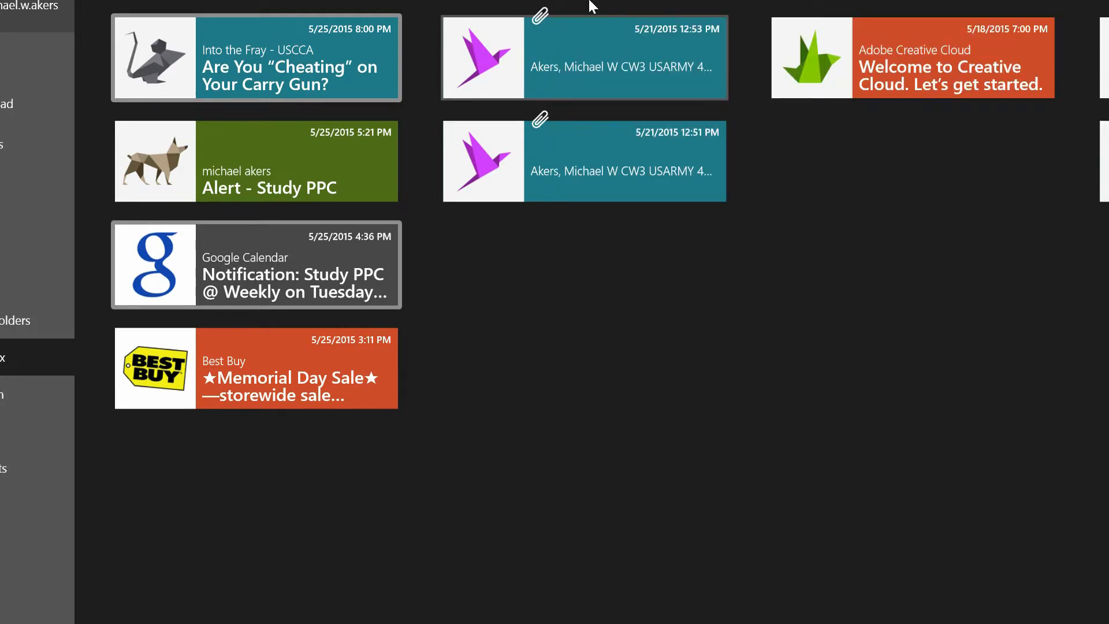
pyautogui.moveTo(672, 215)
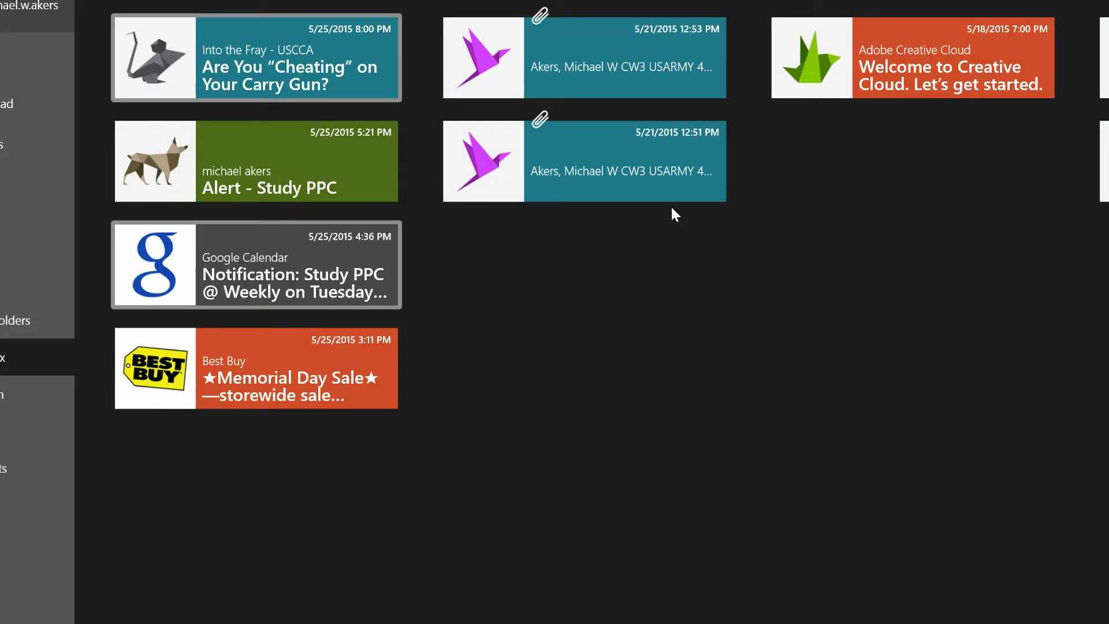
pyautogui.moveTo(710, 314)
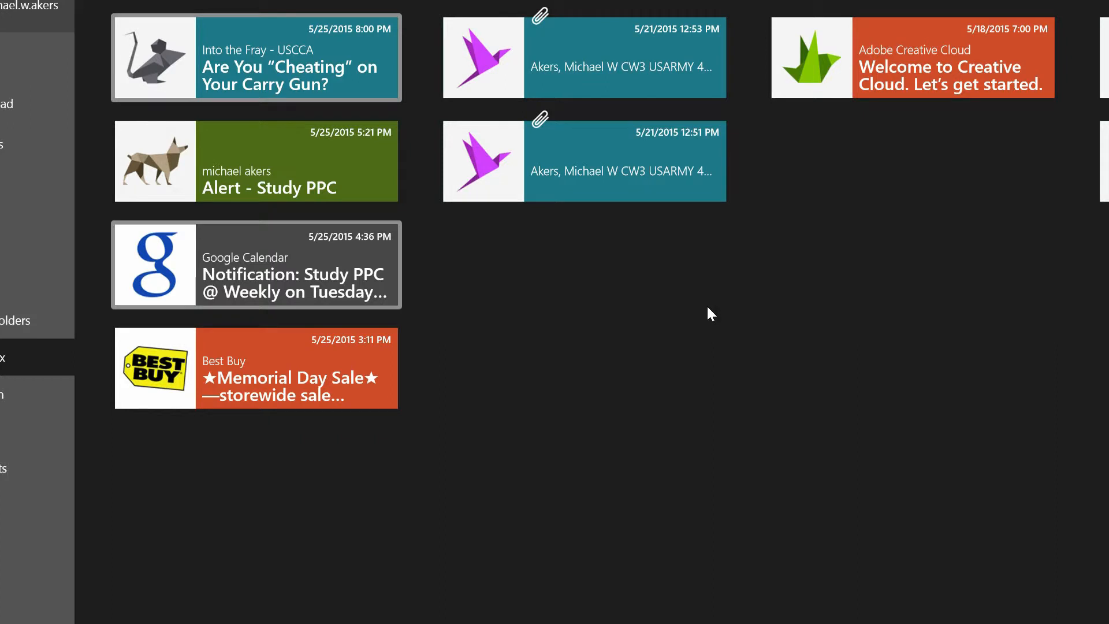
pyautogui.moveTo(546, 436)
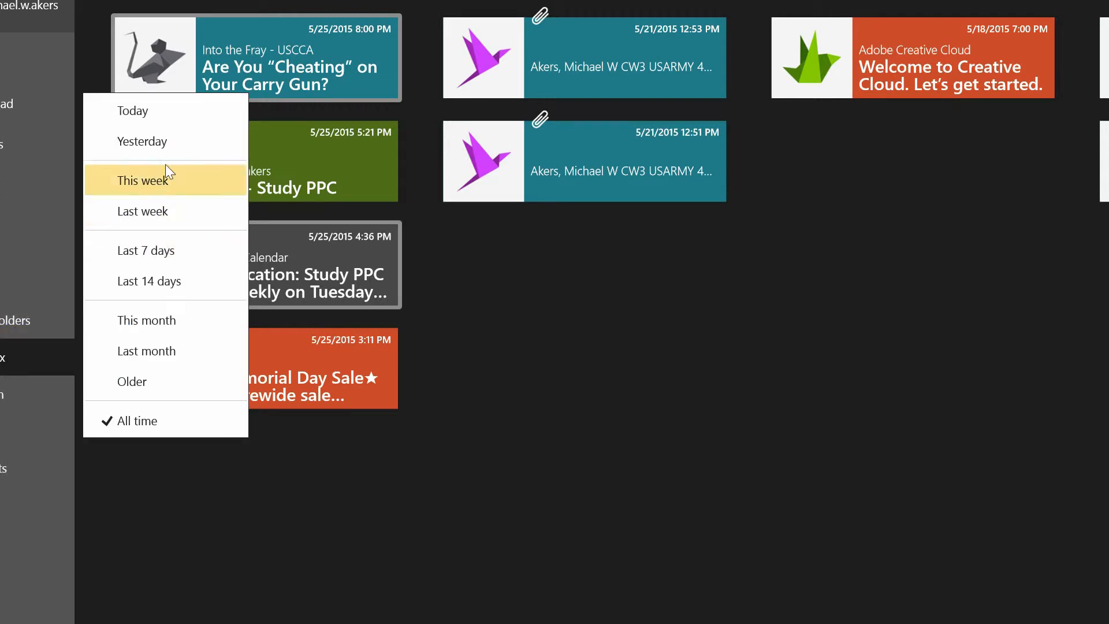
pyautogui.moveTo(141, 110)
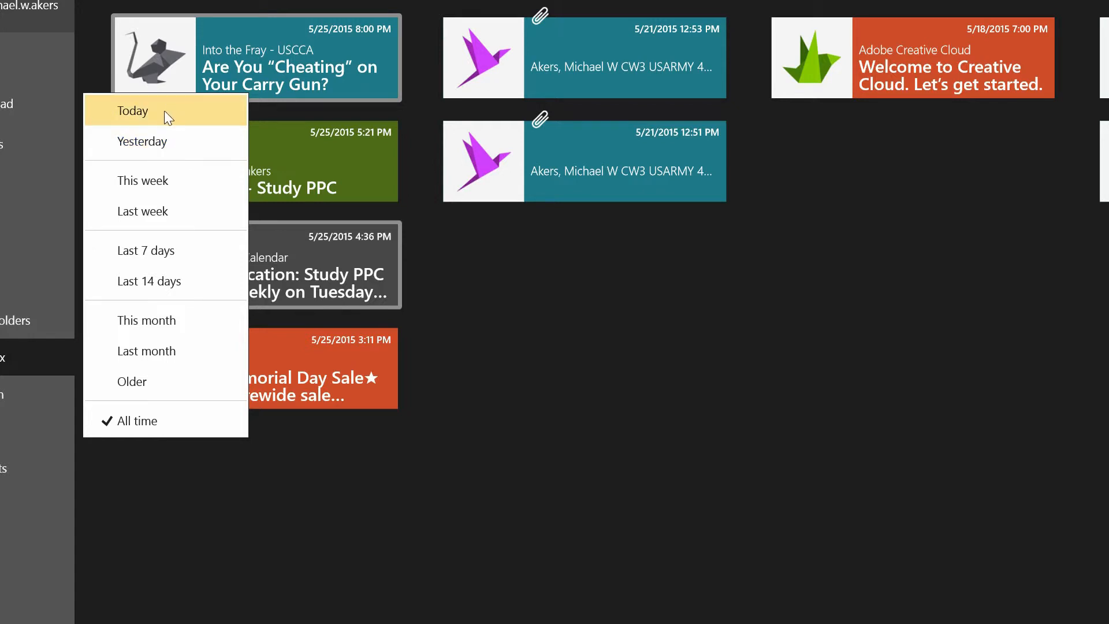
pyautogui.moveTo(147, 320)
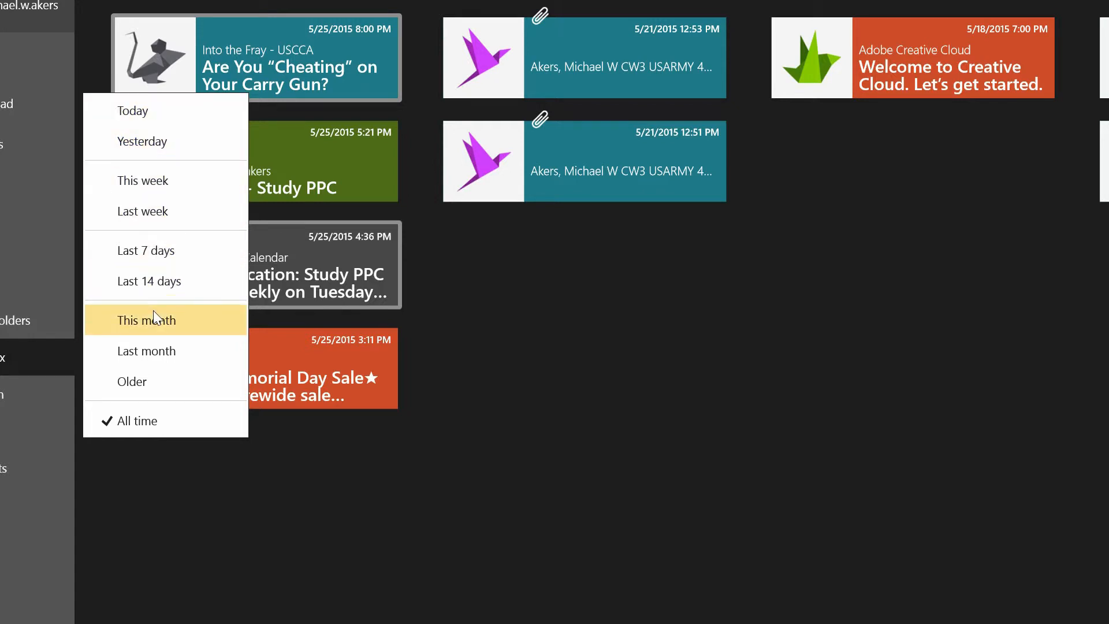
pyautogui.moveTo(162, 421)
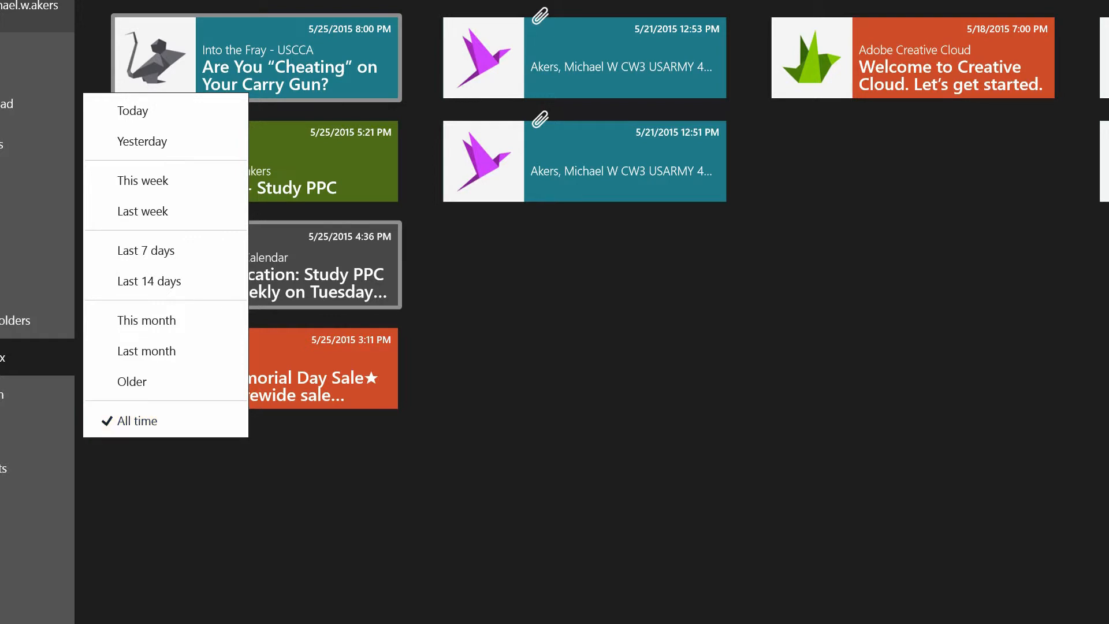
pyautogui.moveTo(275, 584)
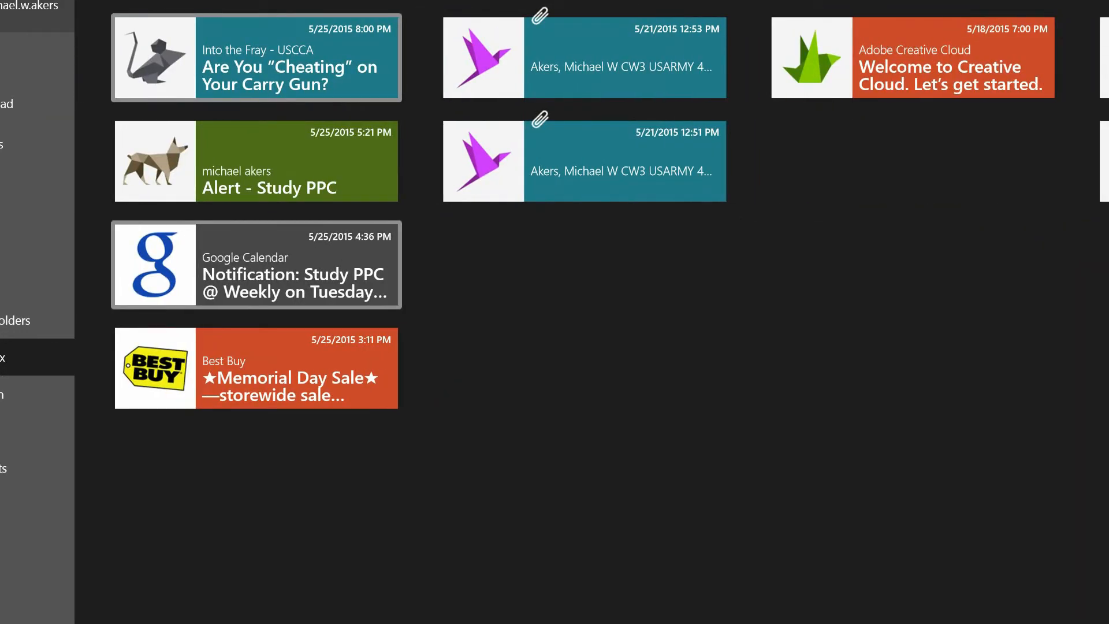
pyautogui.moveTo(361, 560)
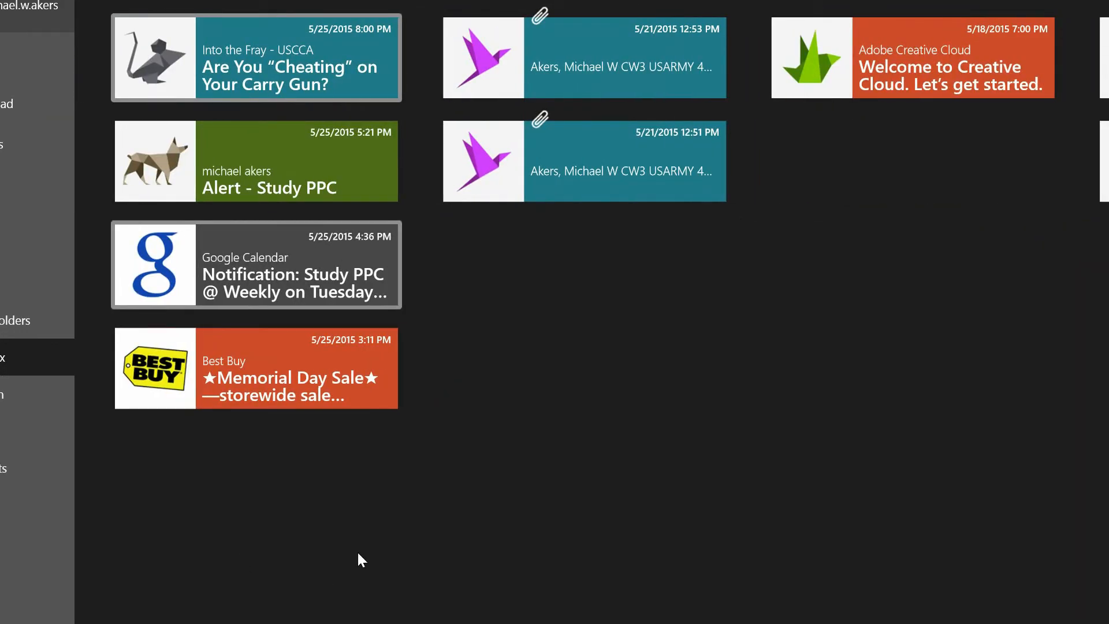
pyautogui.moveTo(201, 467)
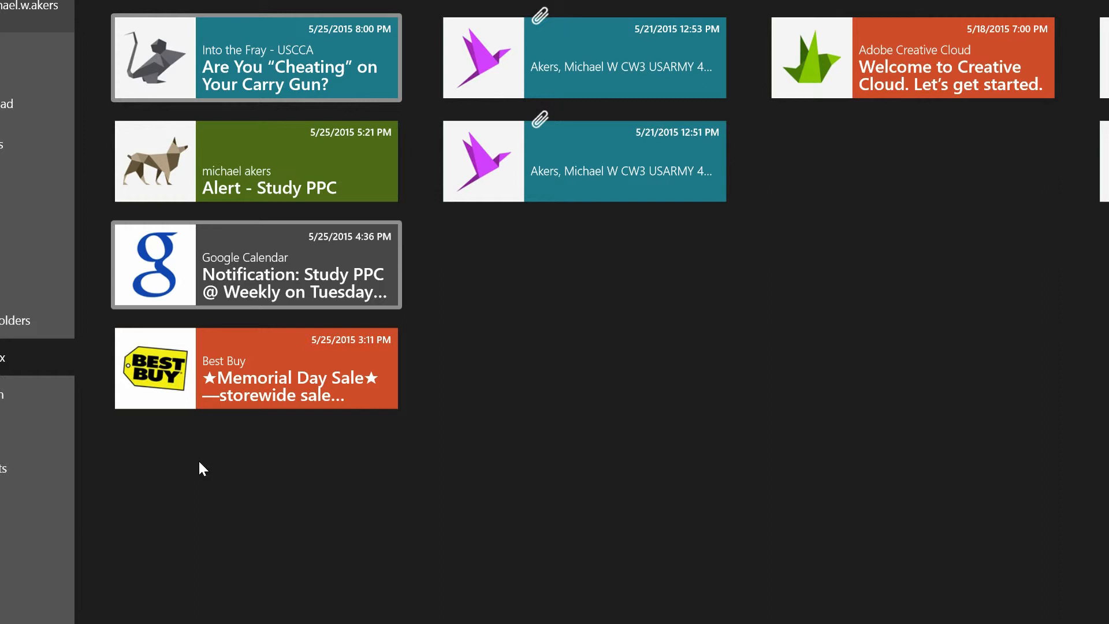
pyautogui.moveTo(182, 518)
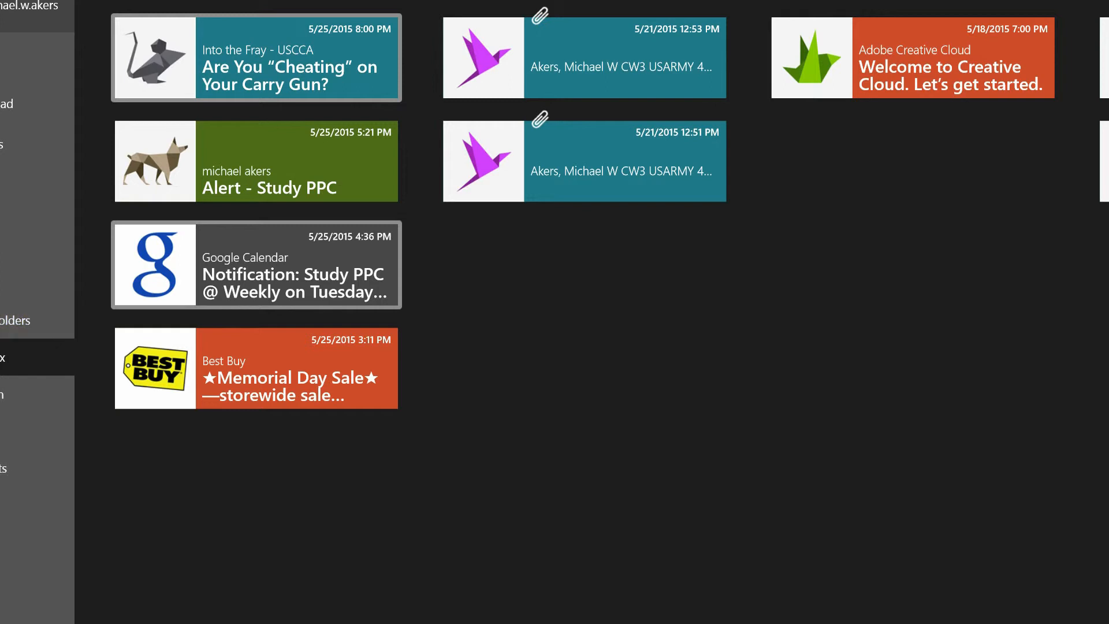
pyautogui.moveTo(27, 131)
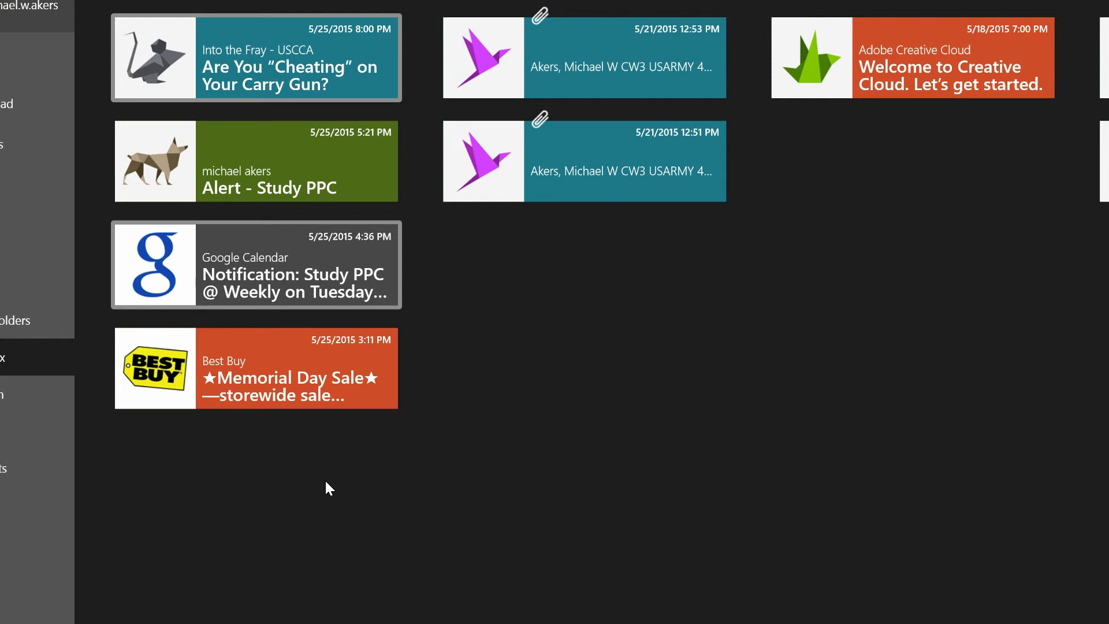
pyautogui.moveTo(619, 478)
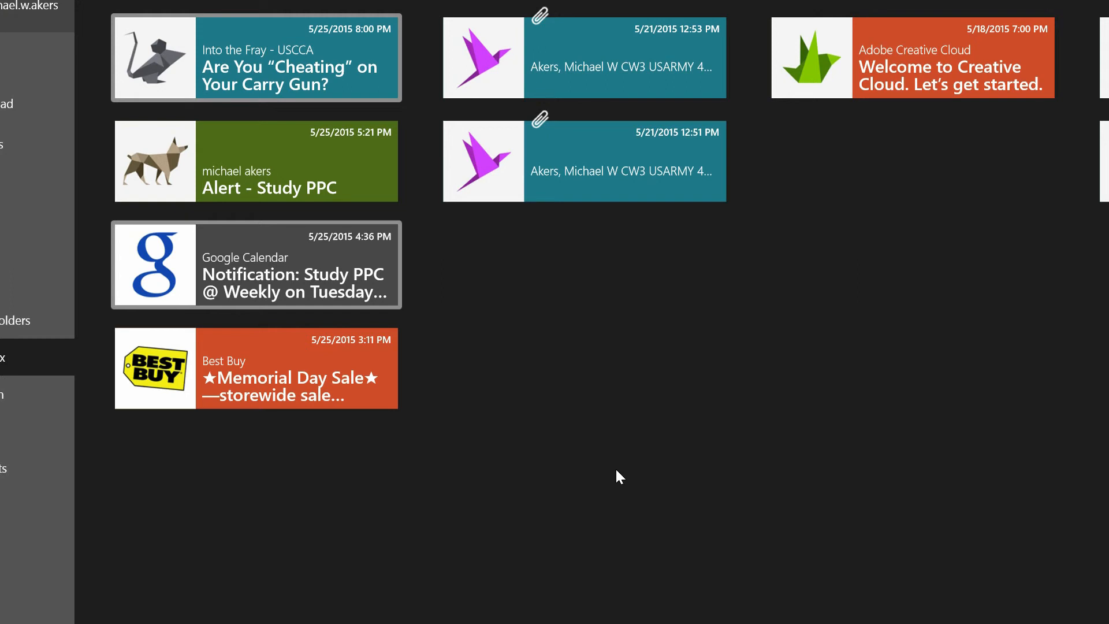
pyautogui.moveTo(550, 410)
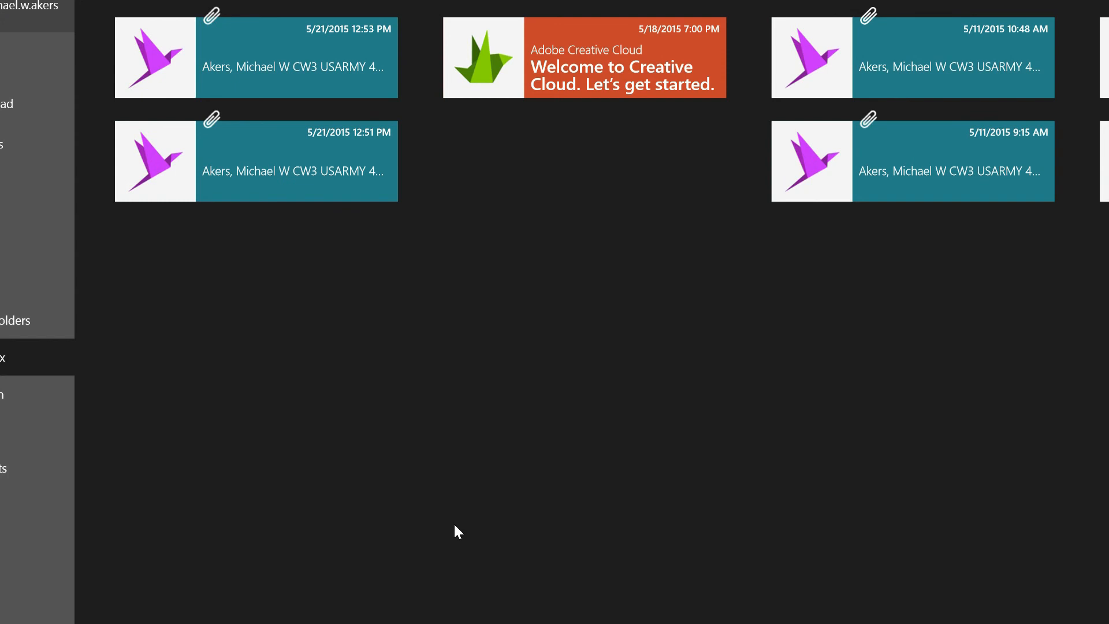
pyautogui.moveTo(367, 603)
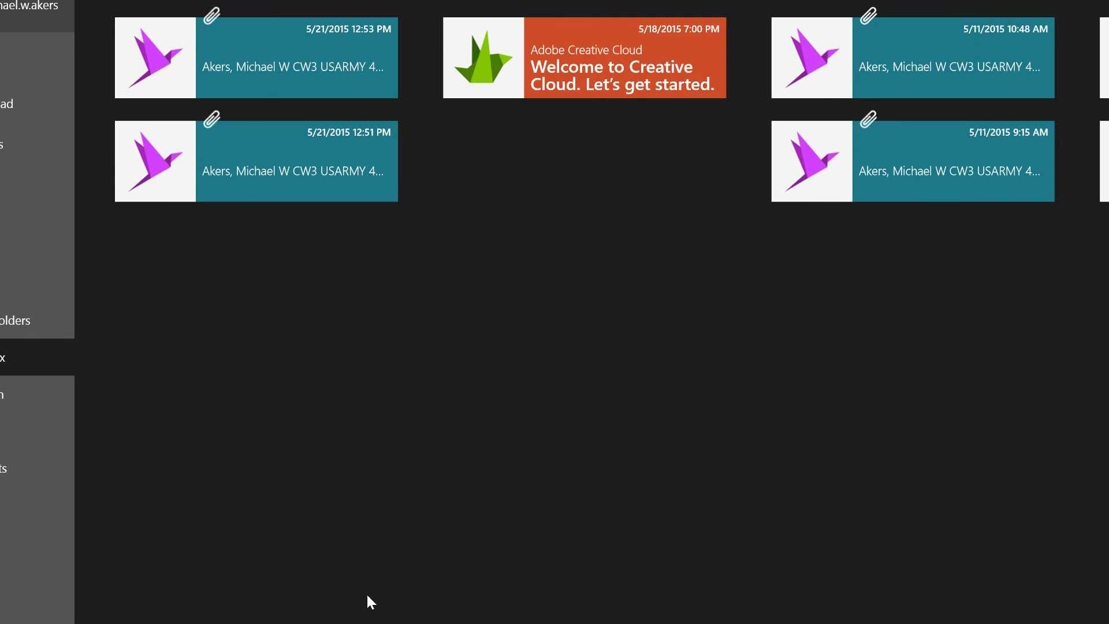
pyautogui.moveTo(266, 605)
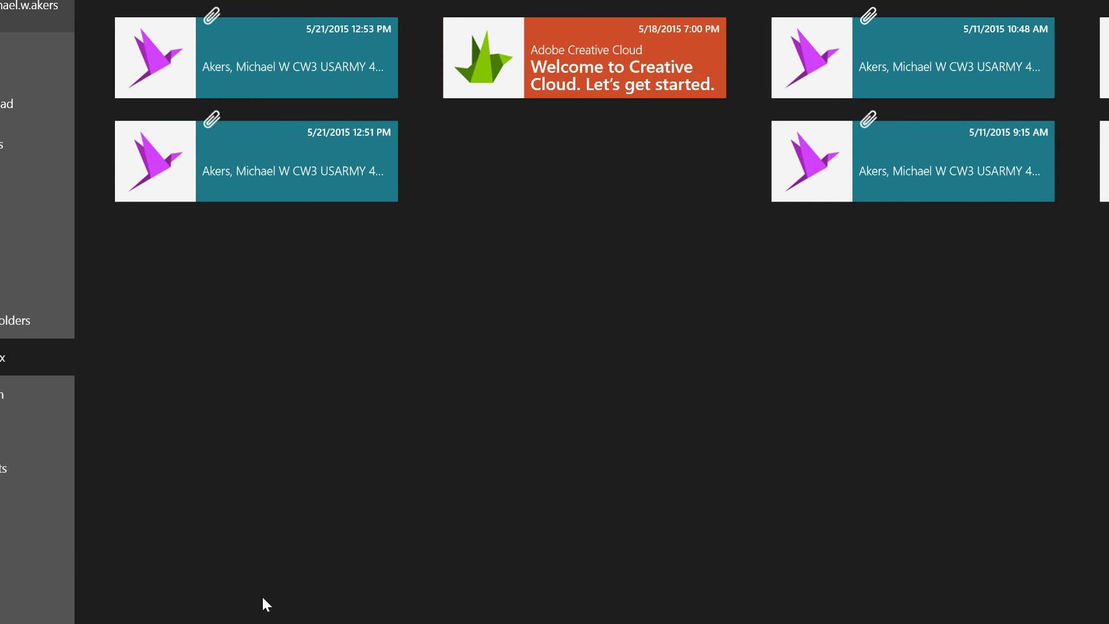
pyautogui.moveTo(301, 592)
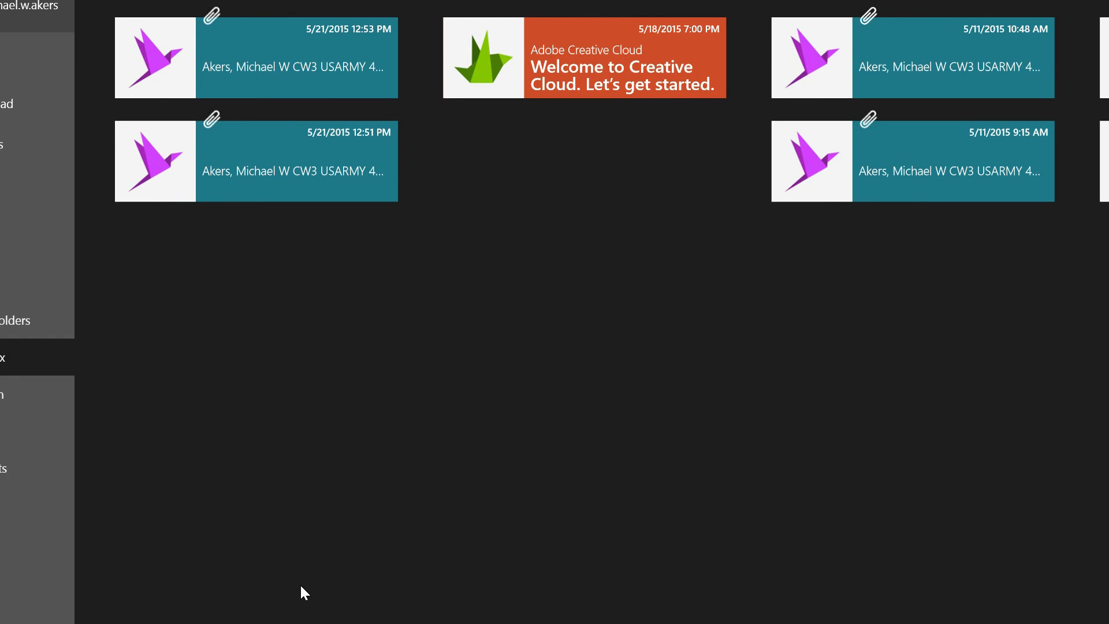